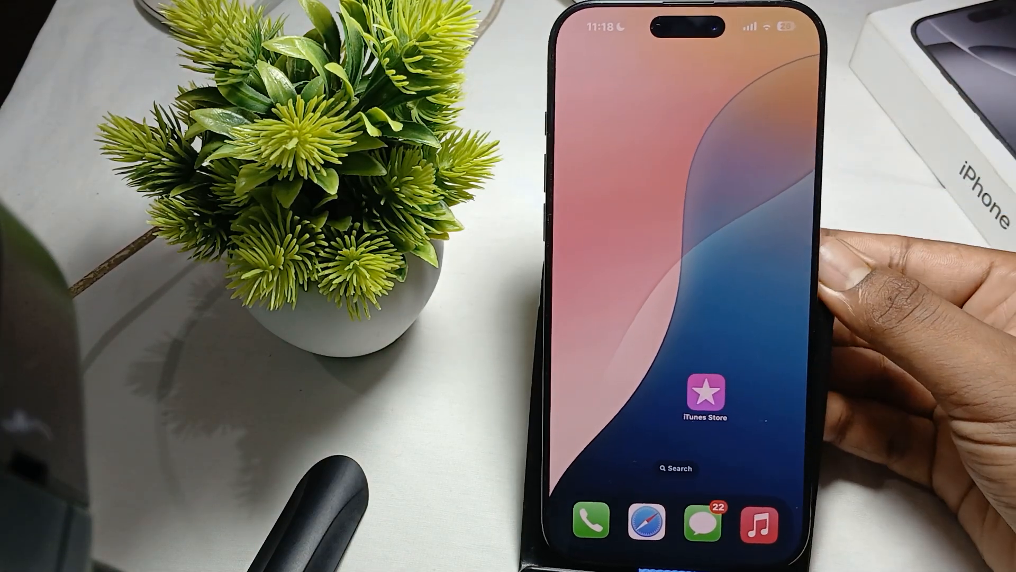
# - Reach the reset options via Settings > General > Transfer or Reset iPhone
pyautogui.hscroll(-3)
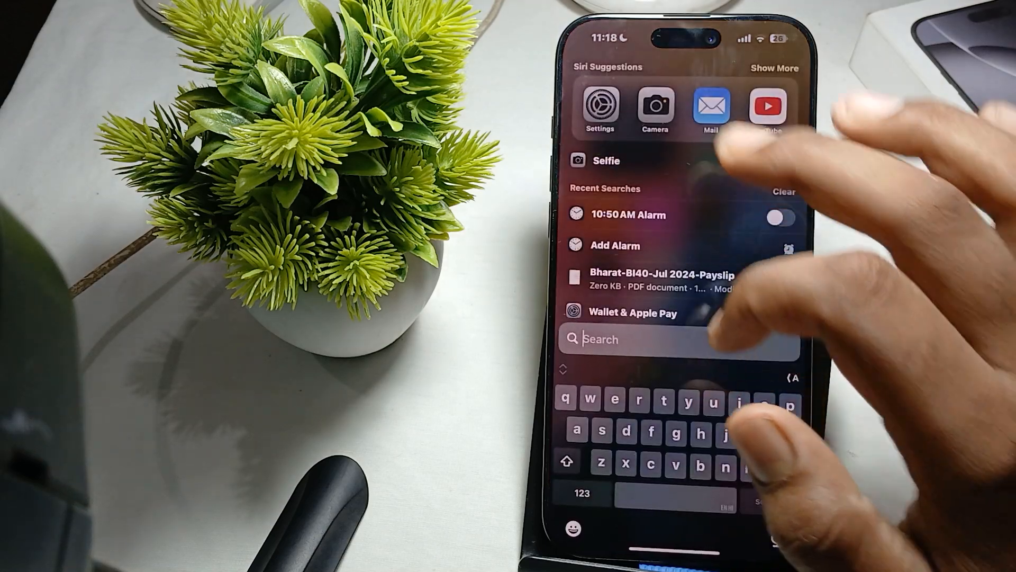
pyautogui.click(655, 104)
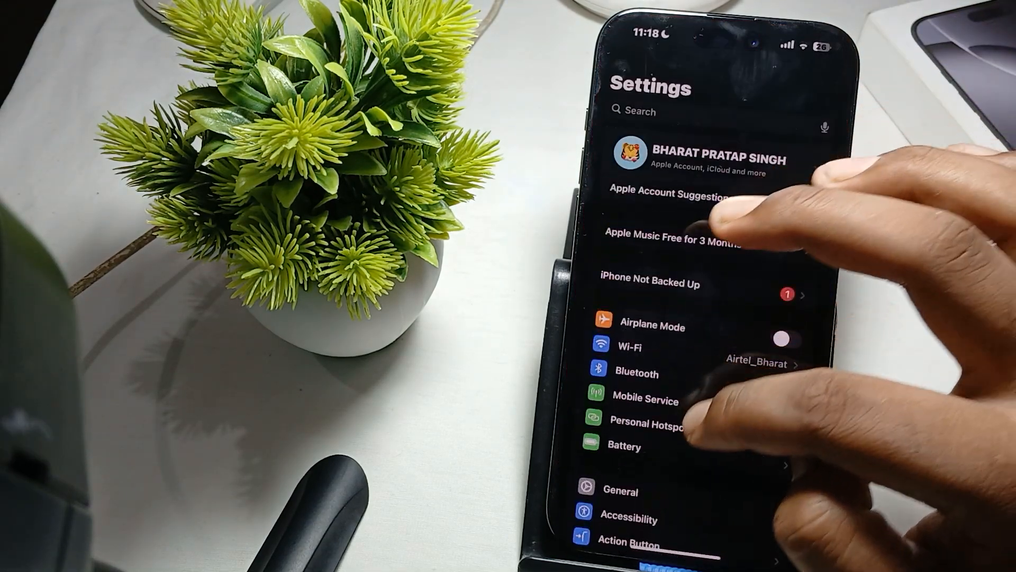
pyautogui.click(619, 490)
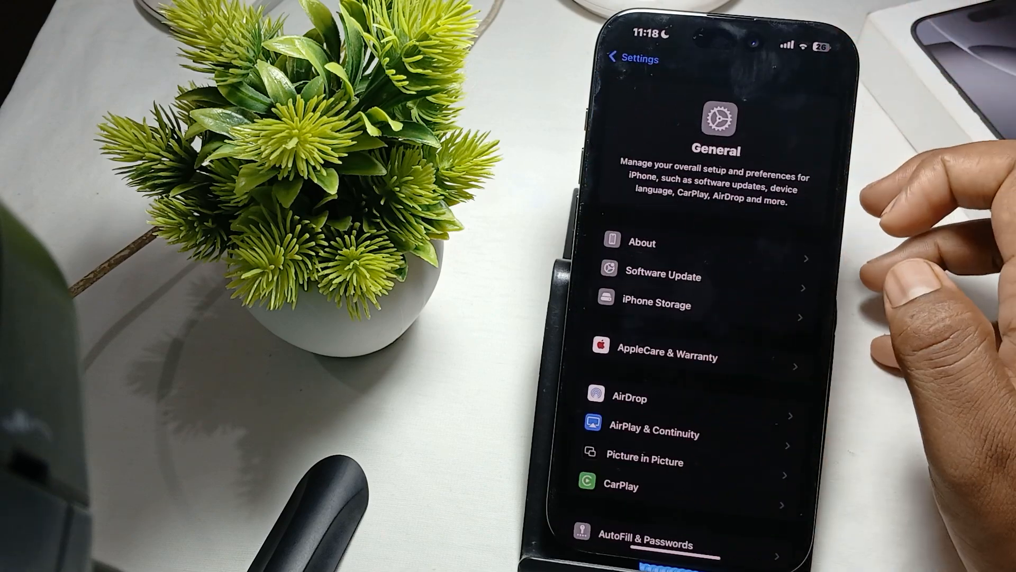
pyautogui.scroll(-3)
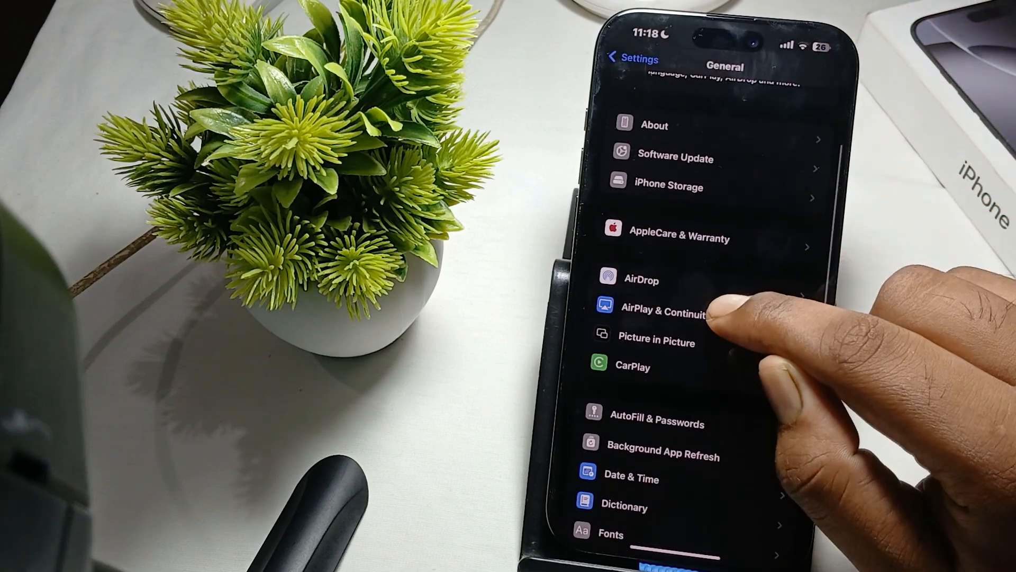
pyautogui.scroll(-3)
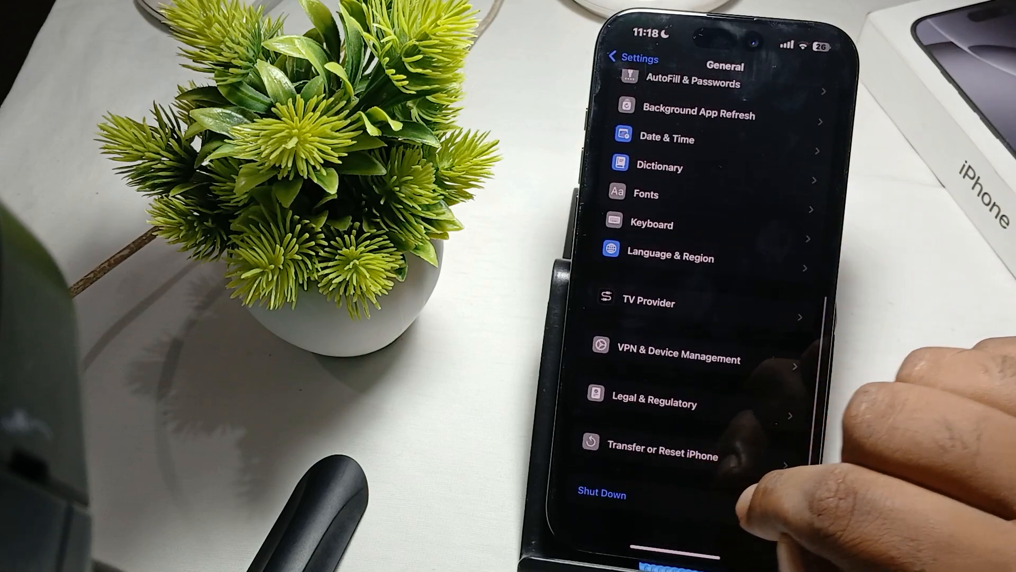
pyautogui.click(654, 450)
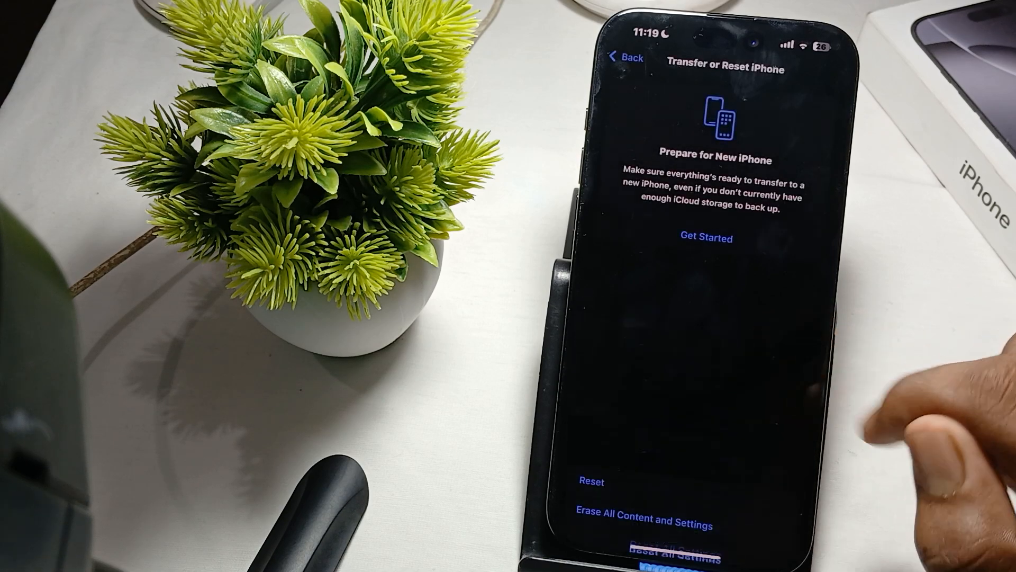
pyautogui.click(672, 557)
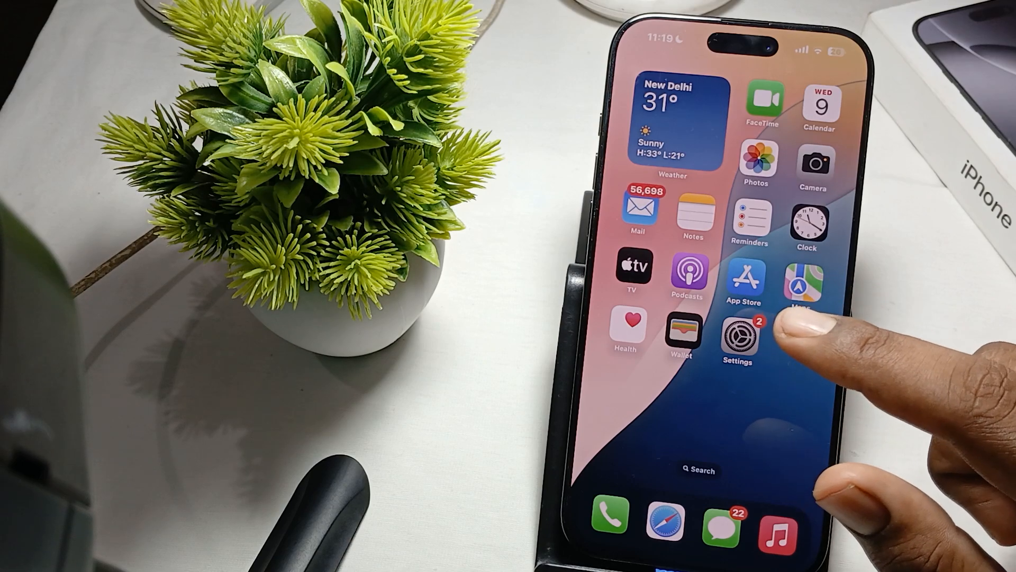
# - Reopen the Settings app from the home screen
pyautogui.click(736, 338)
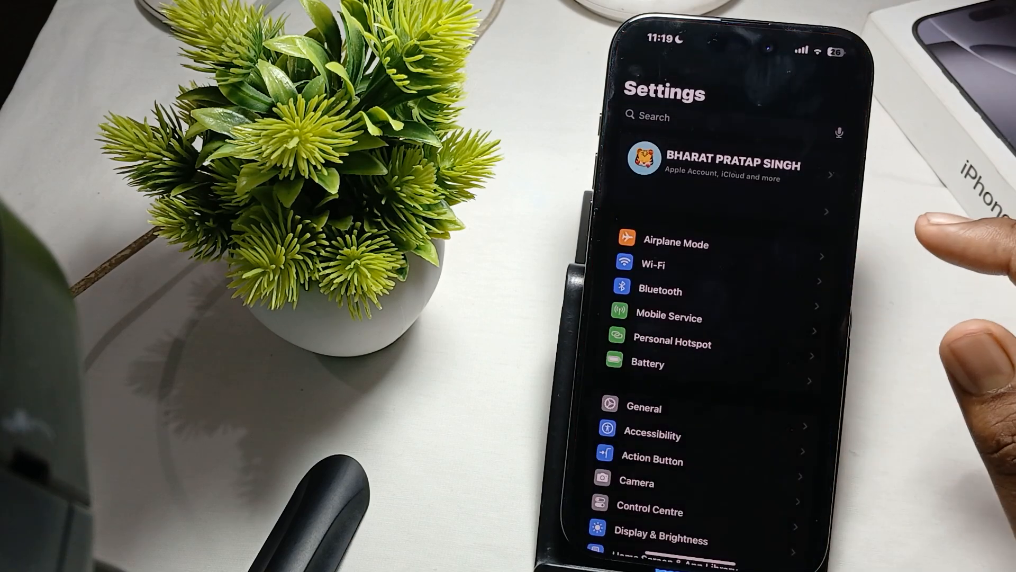
# - Check General > Software Update and start installing iOS 18.0.1
pyautogui.scroll(-3)
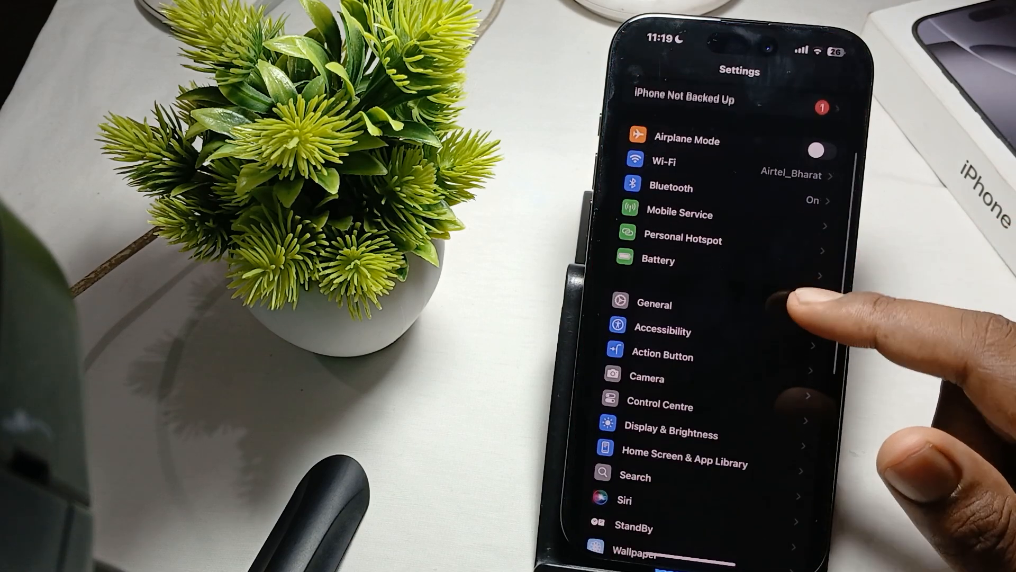
pyautogui.click(653, 303)
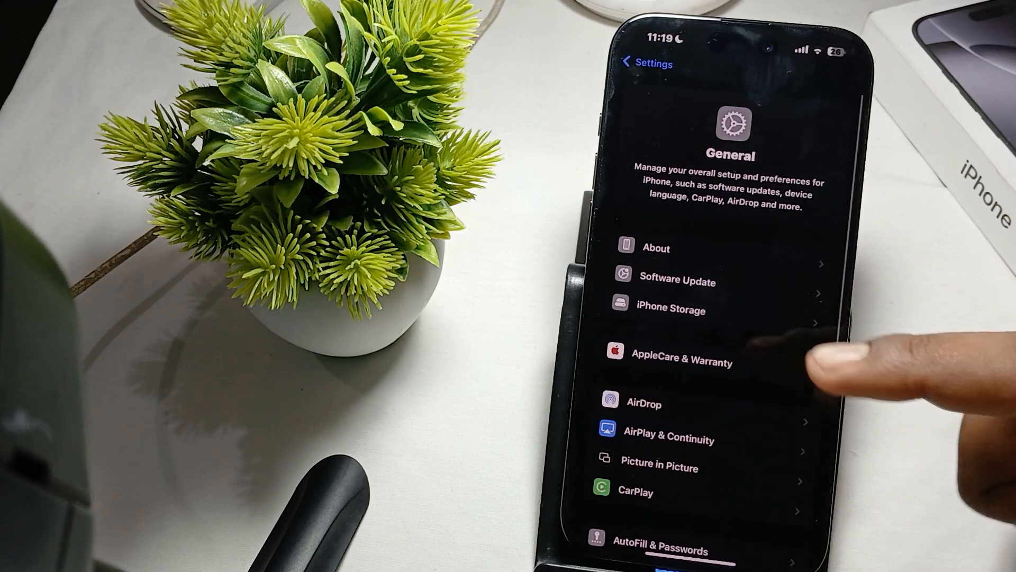
pyautogui.click(678, 281)
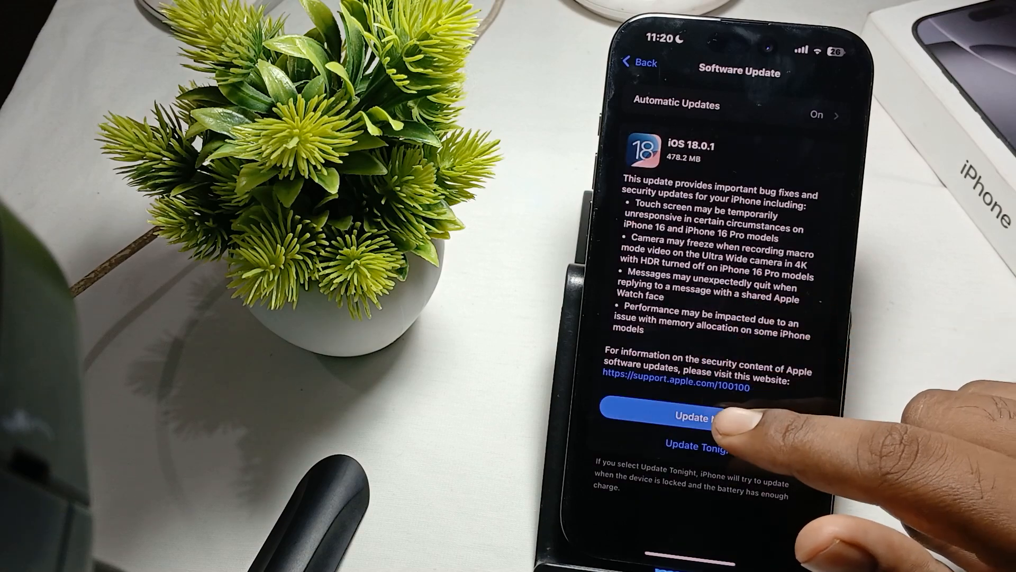
pyautogui.click(695, 416)
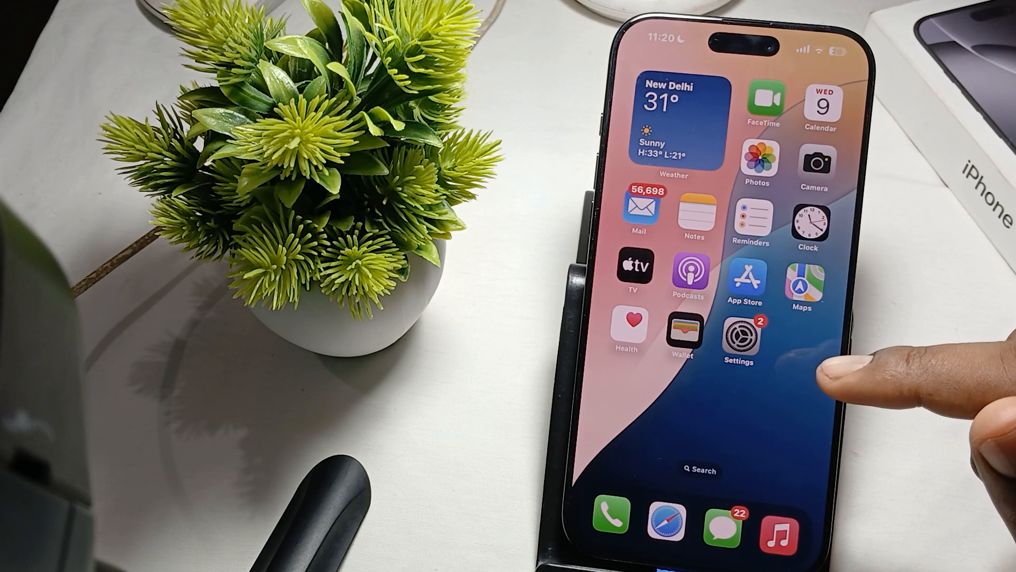
pyautogui.moveTo(862, 376)
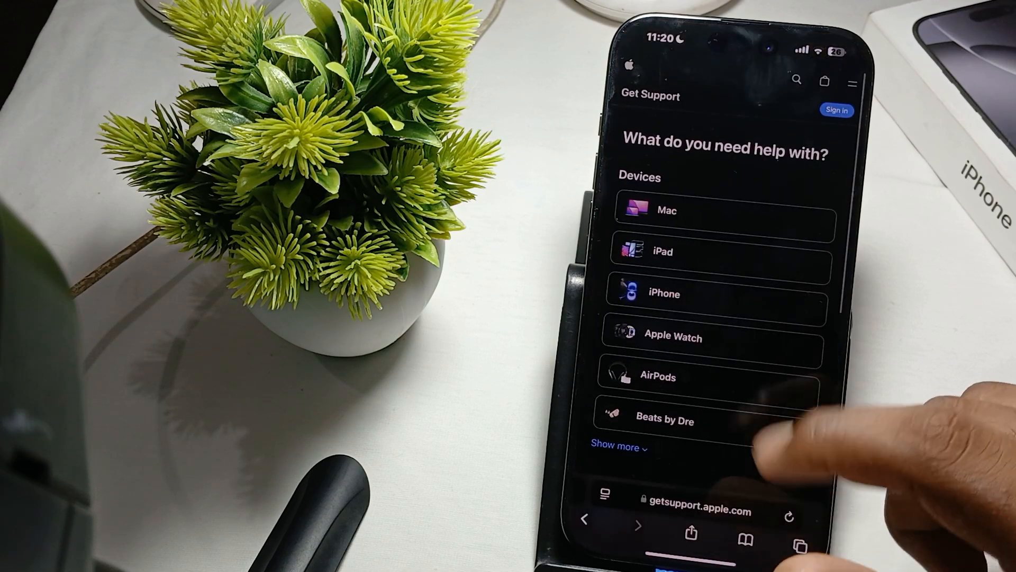
# - Choose iPhone, Repairs & Physical Damage, Camera not working as expected, and view suggested articles
pyautogui.click(664, 293)
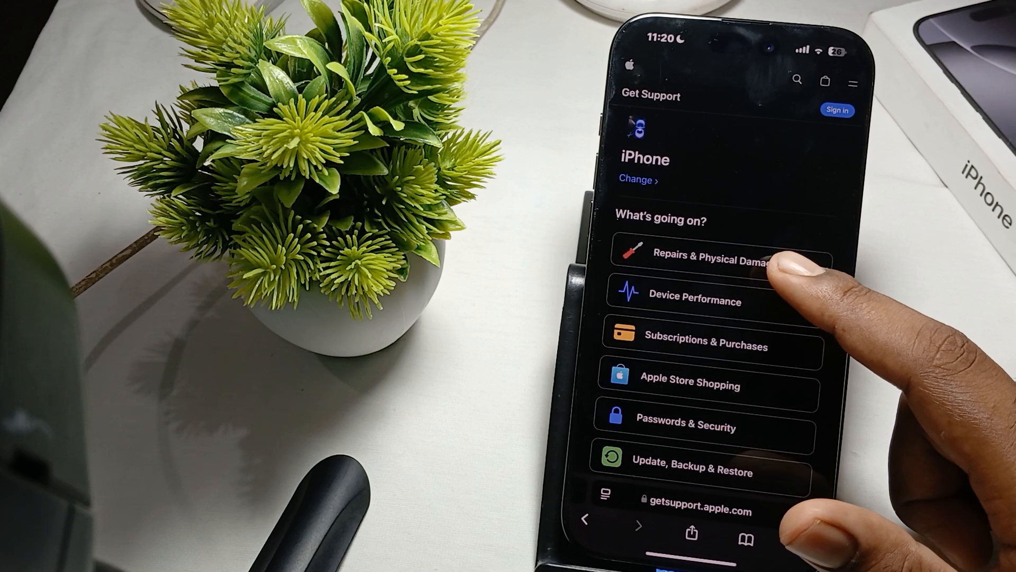
pyautogui.click(706, 258)
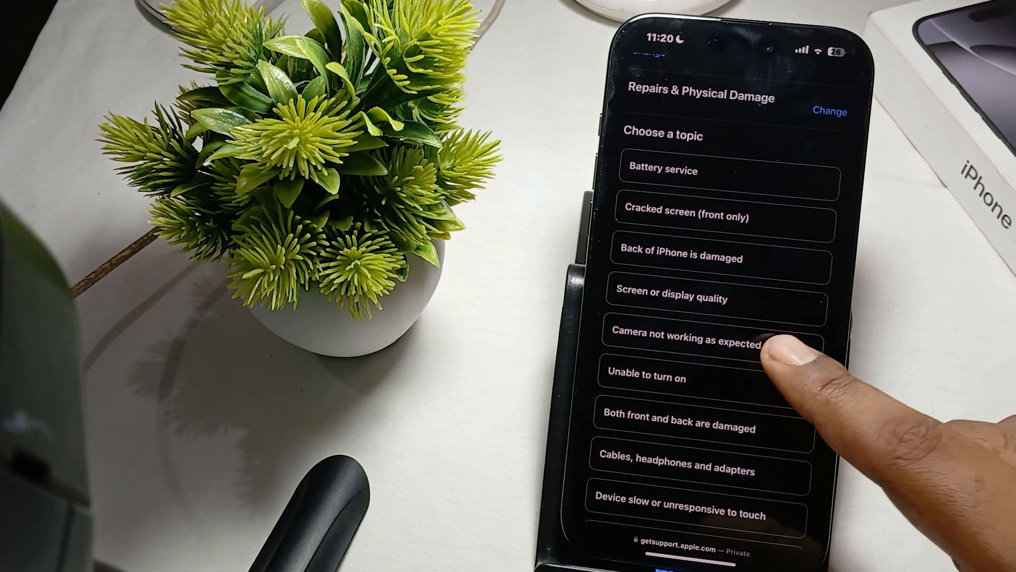
pyautogui.click(685, 343)
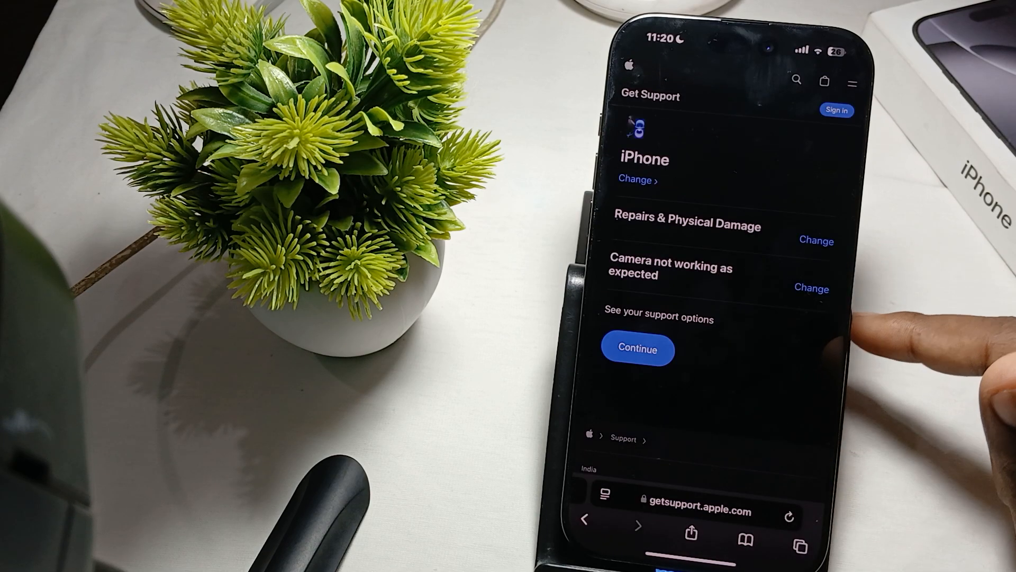
pyautogui.click(637, 349)
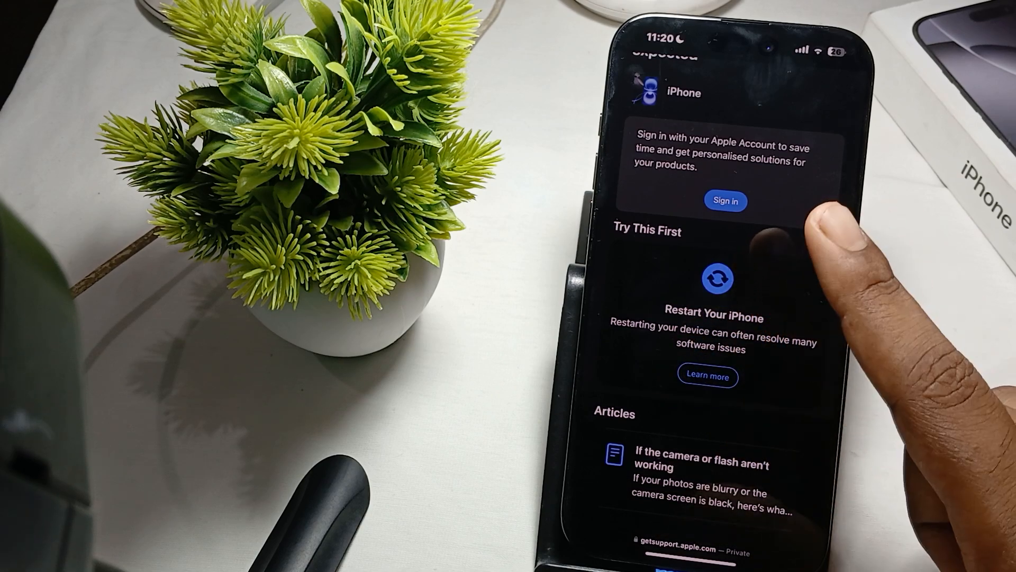
pyautogui.scroll(-3)
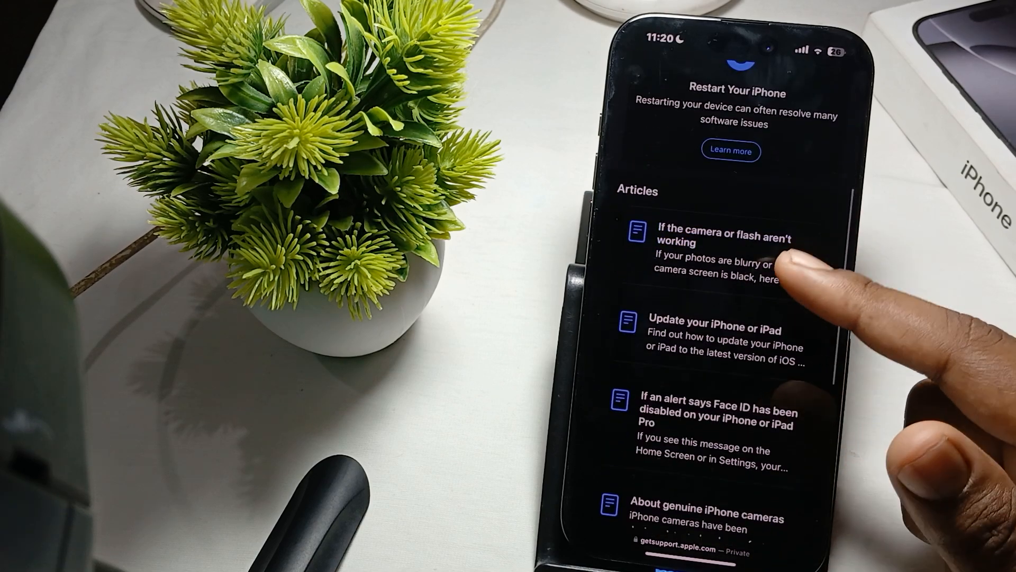